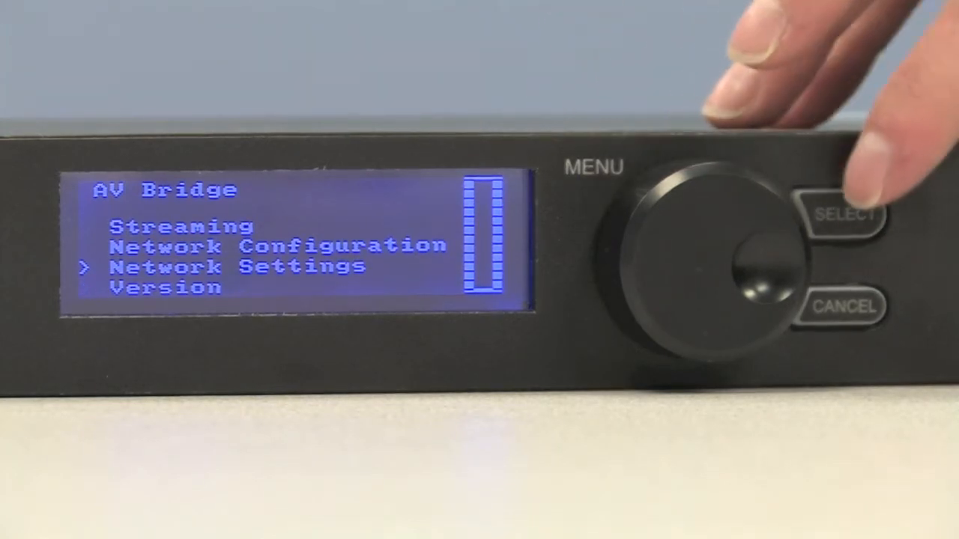
# View the device's network address under Network Settings on the front panel.
pyautogui.click(845, 215)
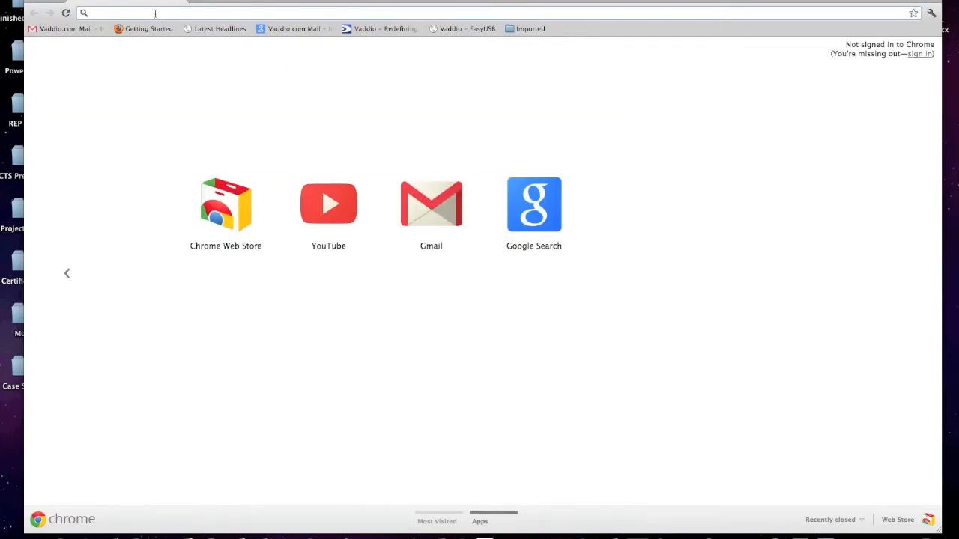
pyautogui.write('www.vaddio.com')
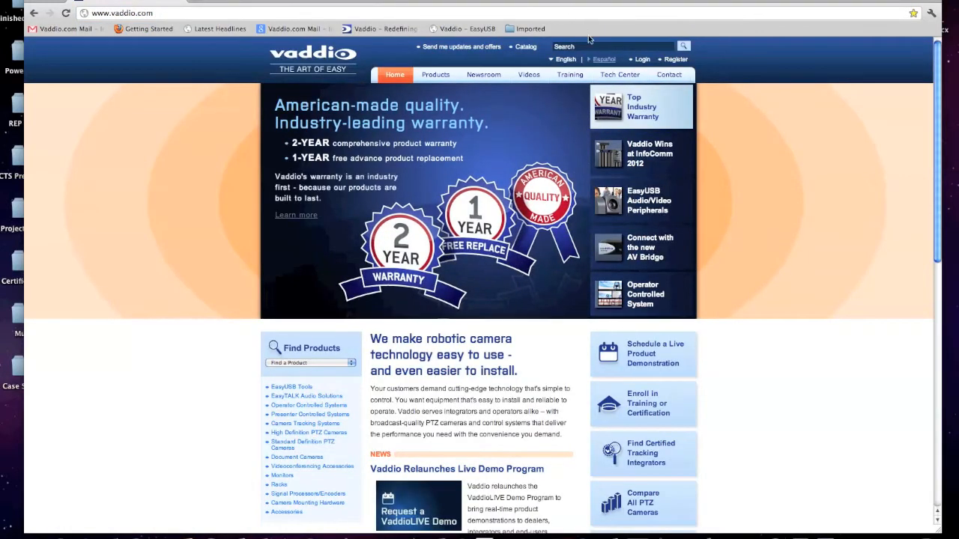
pyautogui.click(619, 75)
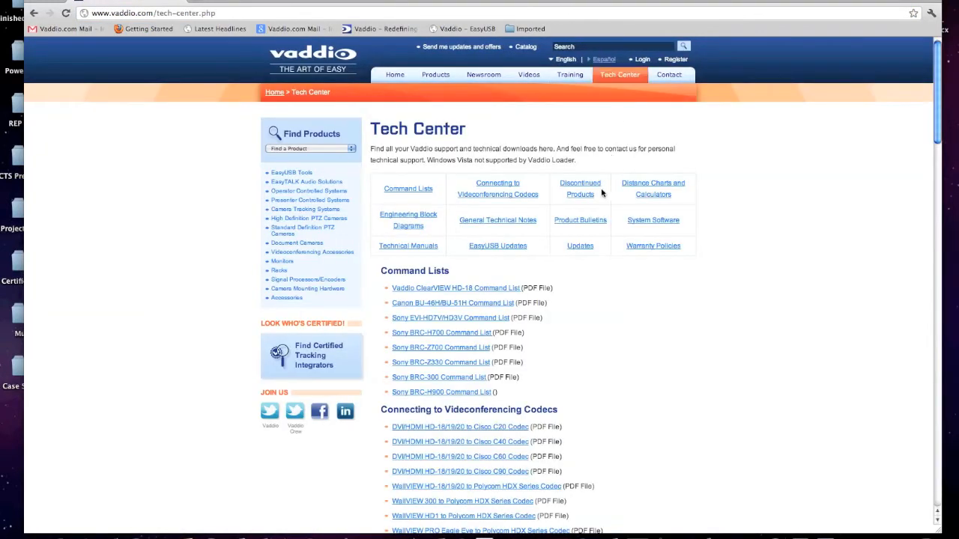
pyautogui.click(580, 245)
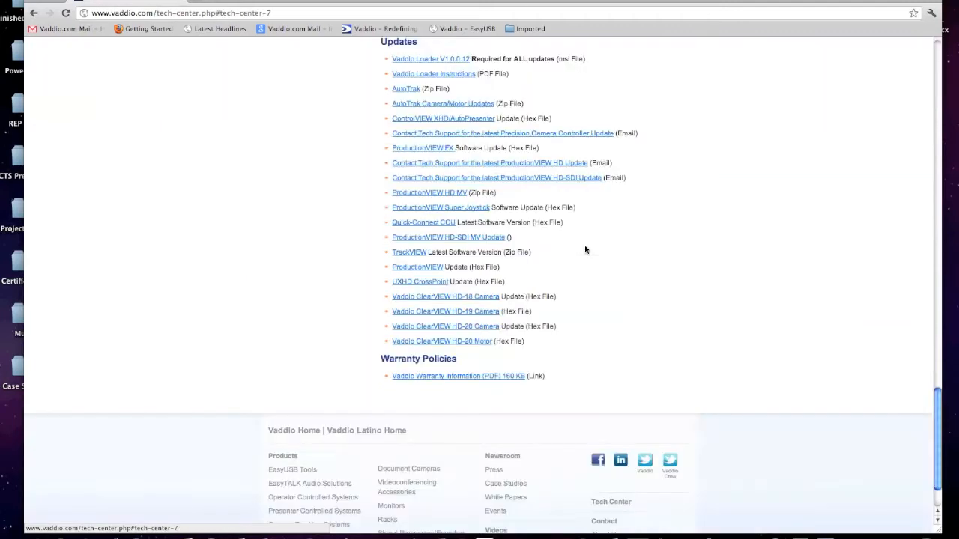
pyautogui.scroll(3)
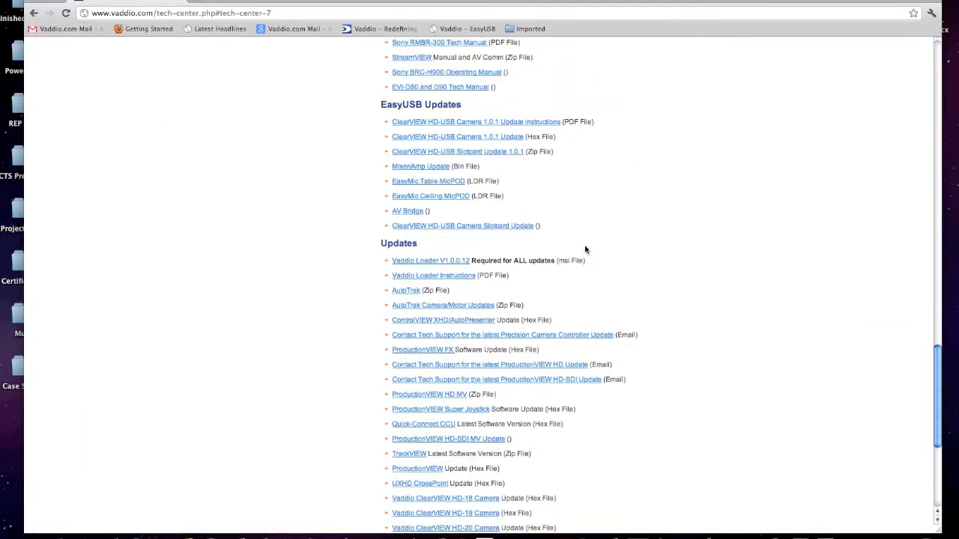
pyautogui.click(408, 210)
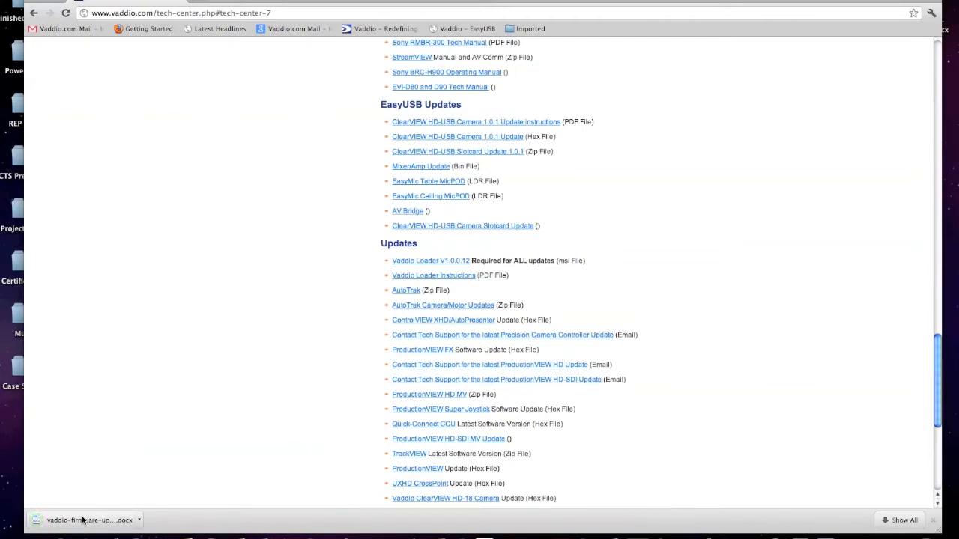
pyautogui.moveTo(147, 356)
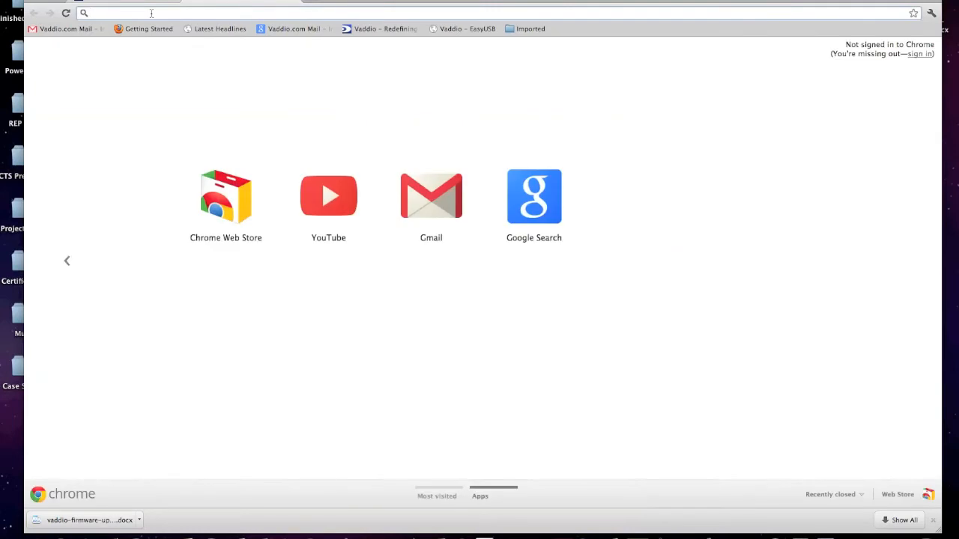
pyautogui.write('216.136.120.109')
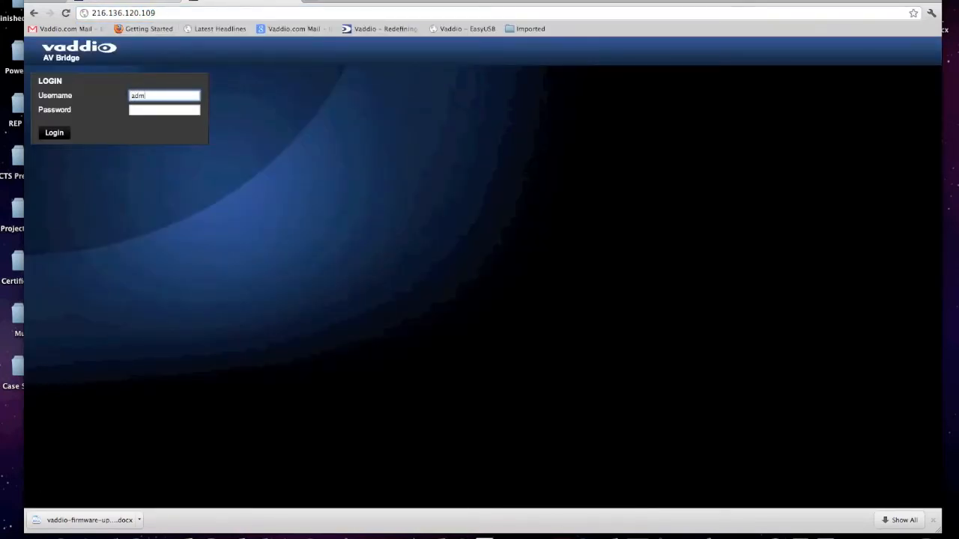
pyautogui.click(165, 110)
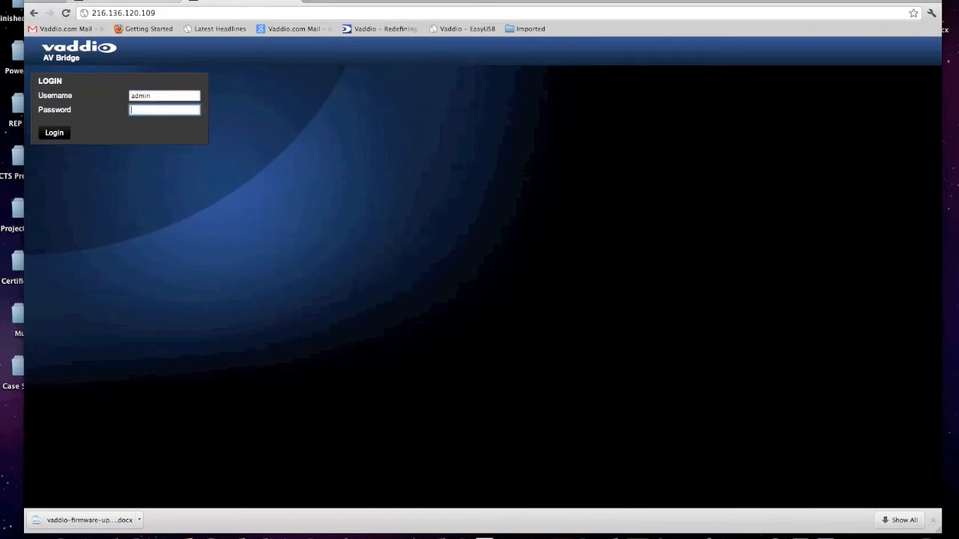
pyautogui.write('password')
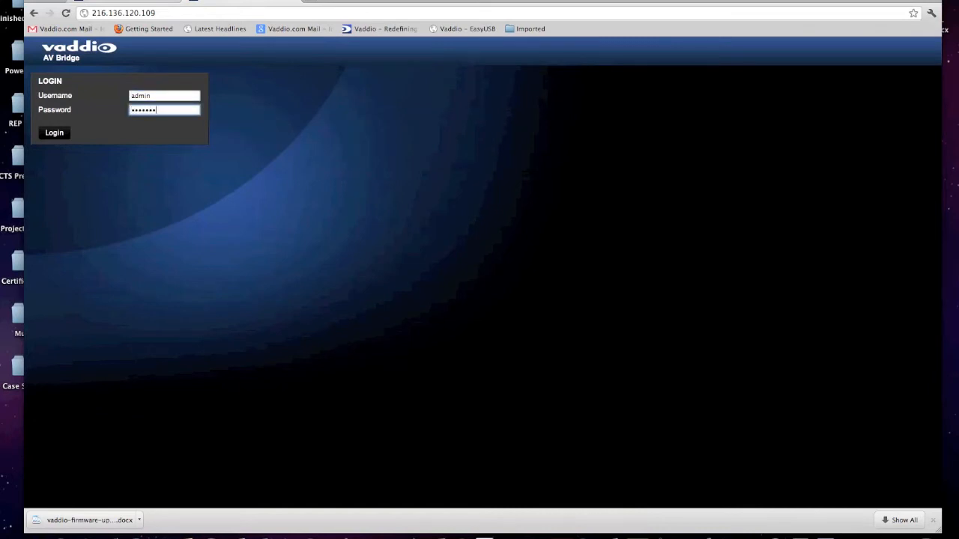
pyautogui.click(54, 131)
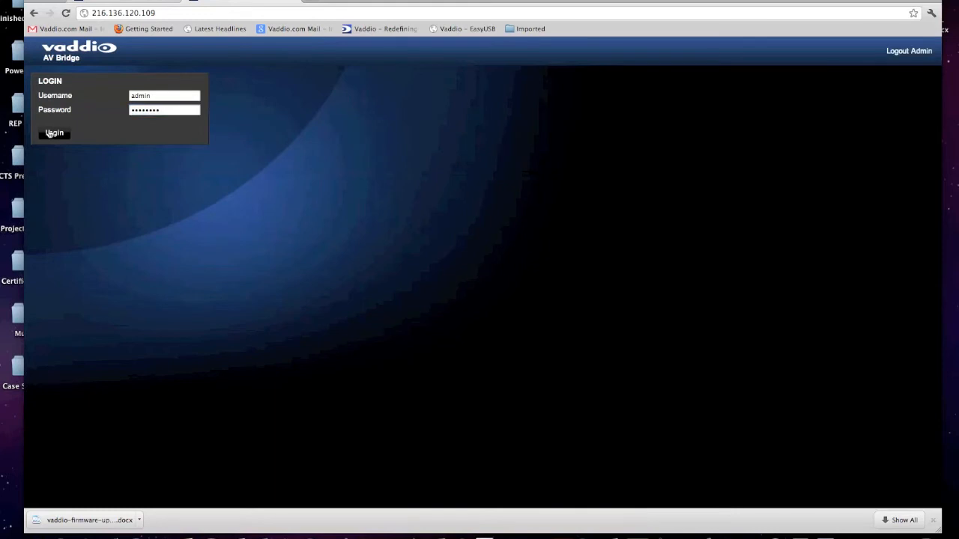
# On the System page, choose the downloaded vaddio-firmware zip from the Desktop.
pyautogui.click(54, 131)
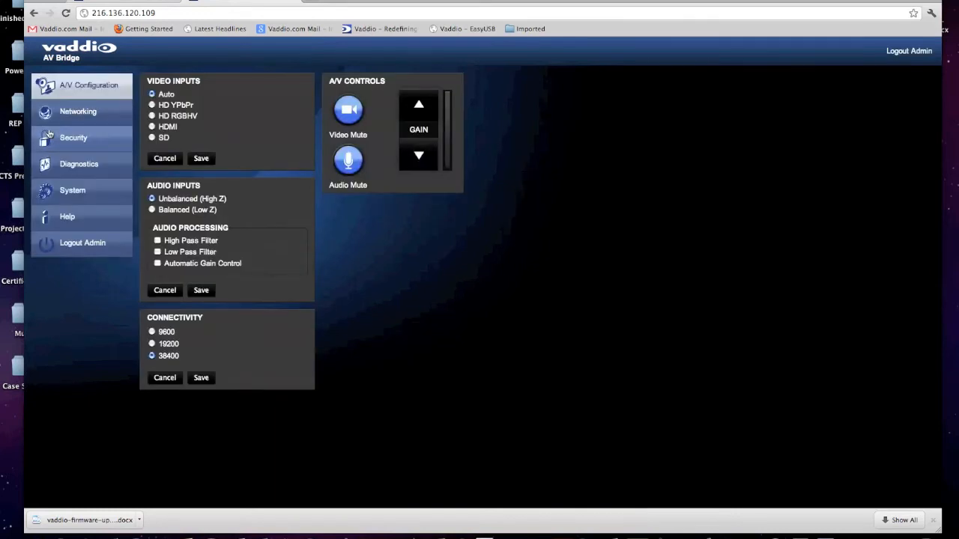
pyautogui.click(72, 188)
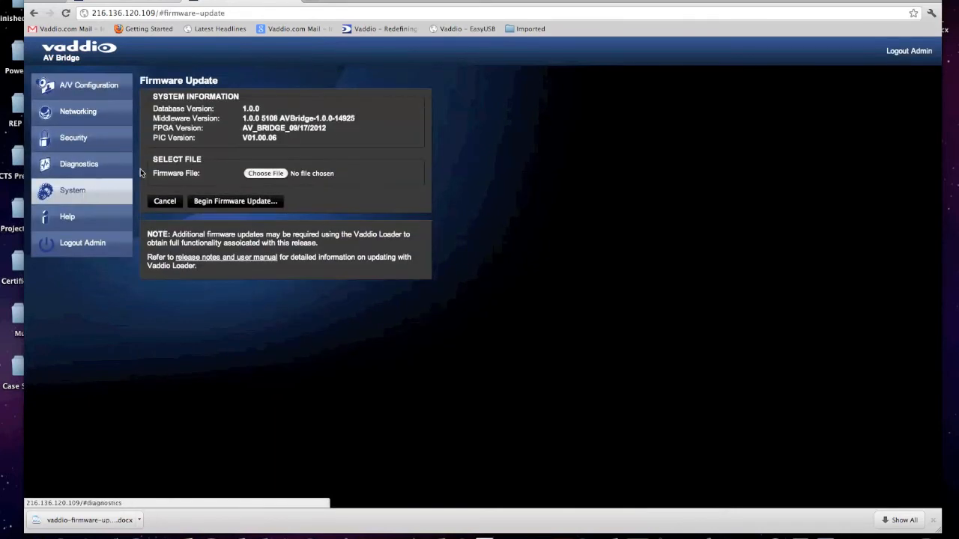
pyautogui.click(265, 174)
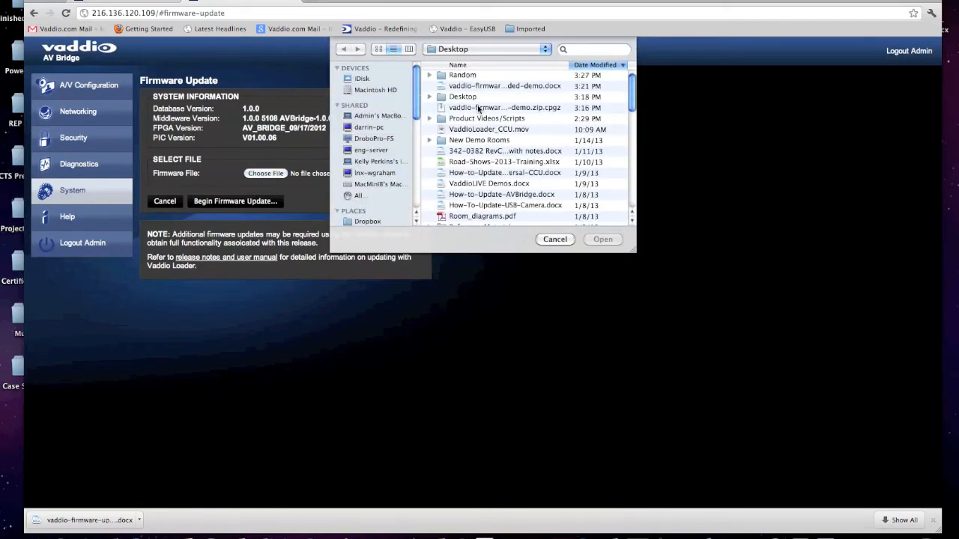
pyautogui.click(505, 107)
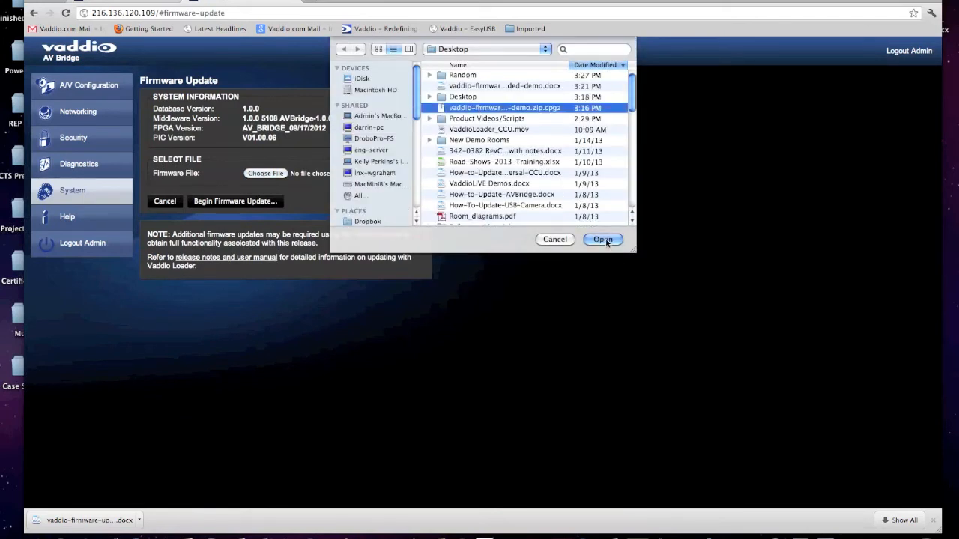
pyautogui.click(602, 240)
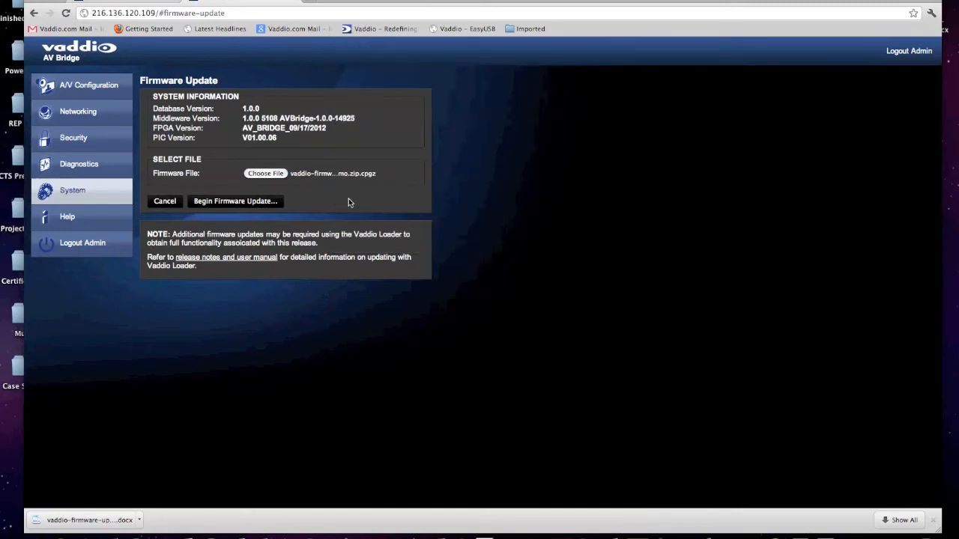
# Begin the firmware update and continue past the Confirm dialog.
pyautogui.click(235, 200)
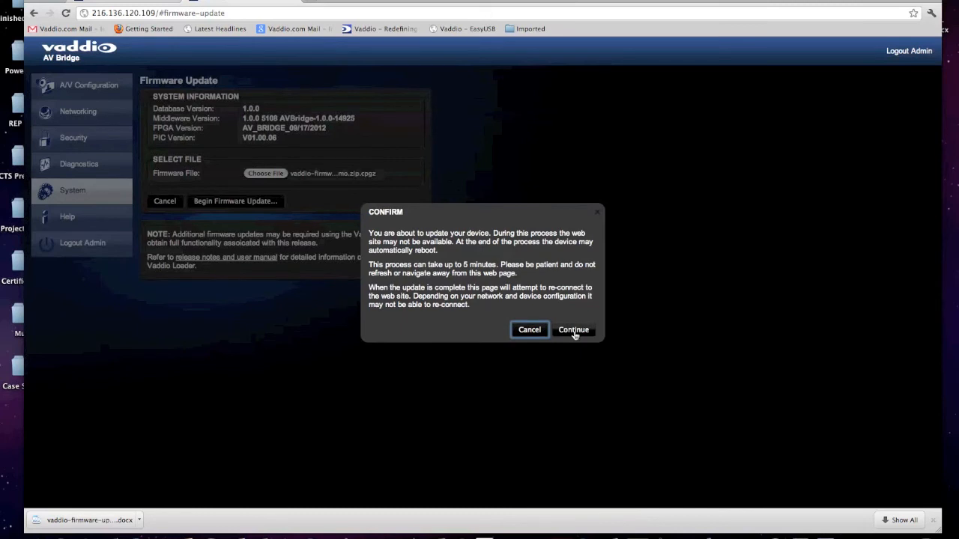
pyautogui.click(572, 330)
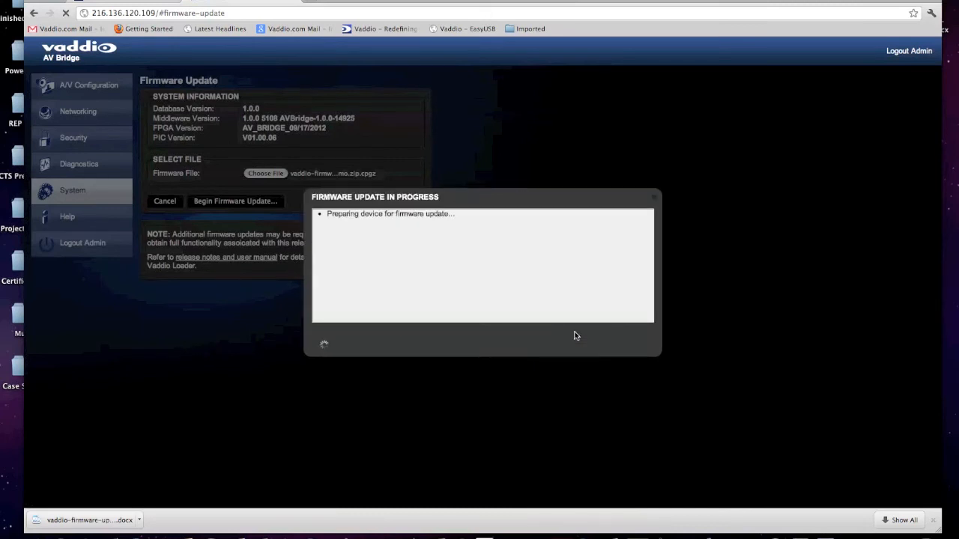